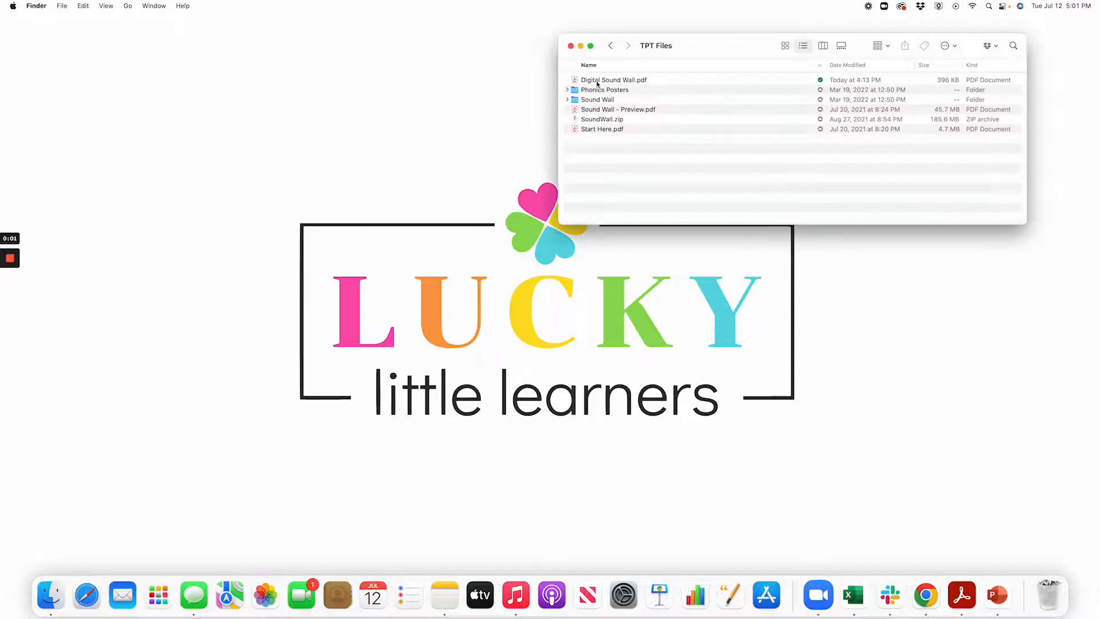
Step: Open Digital Sound Wall.pdf from the TPT Files folder in Acrobat Pro DC
double_click(613, 79)
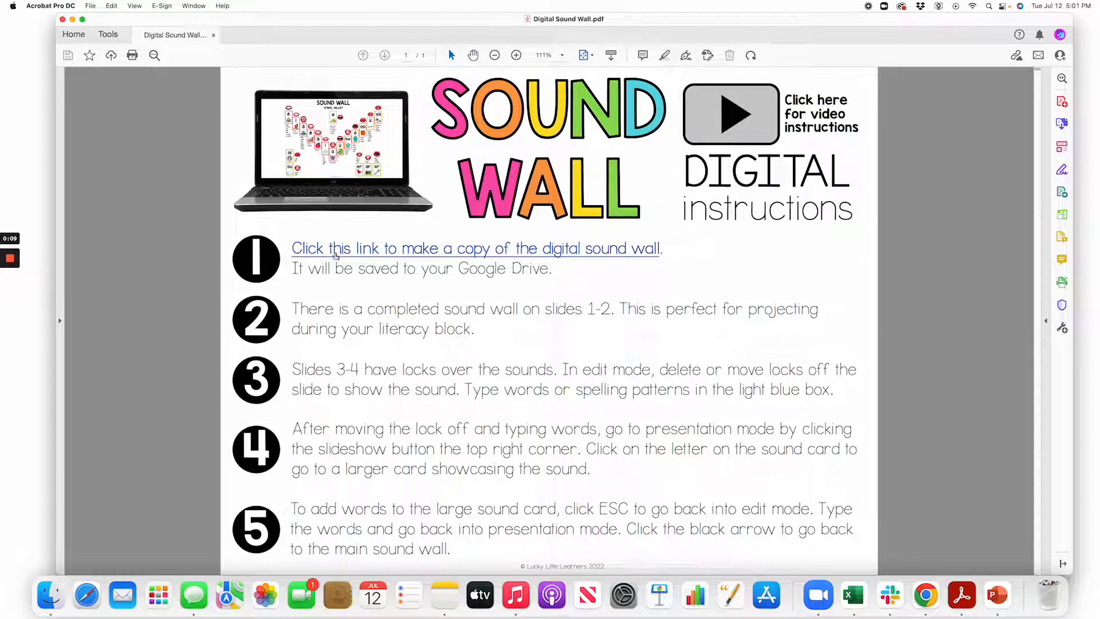
mouse_move(454, 253)
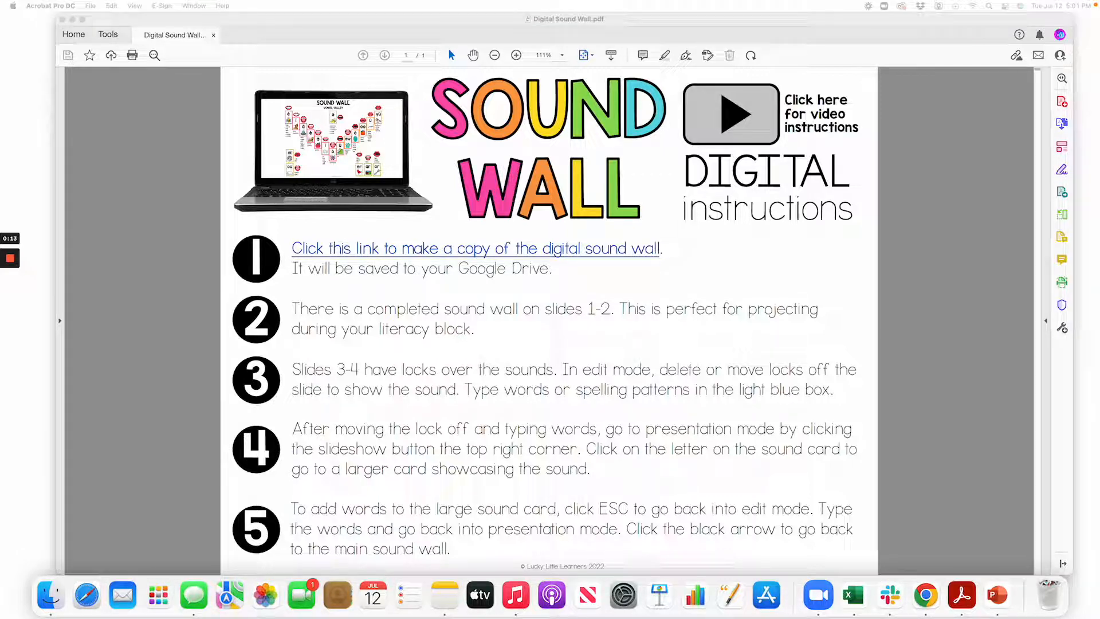
Step: Follow the PDF's copy link and make a personal copy of the Digital Sound Wall
click(475, 248)
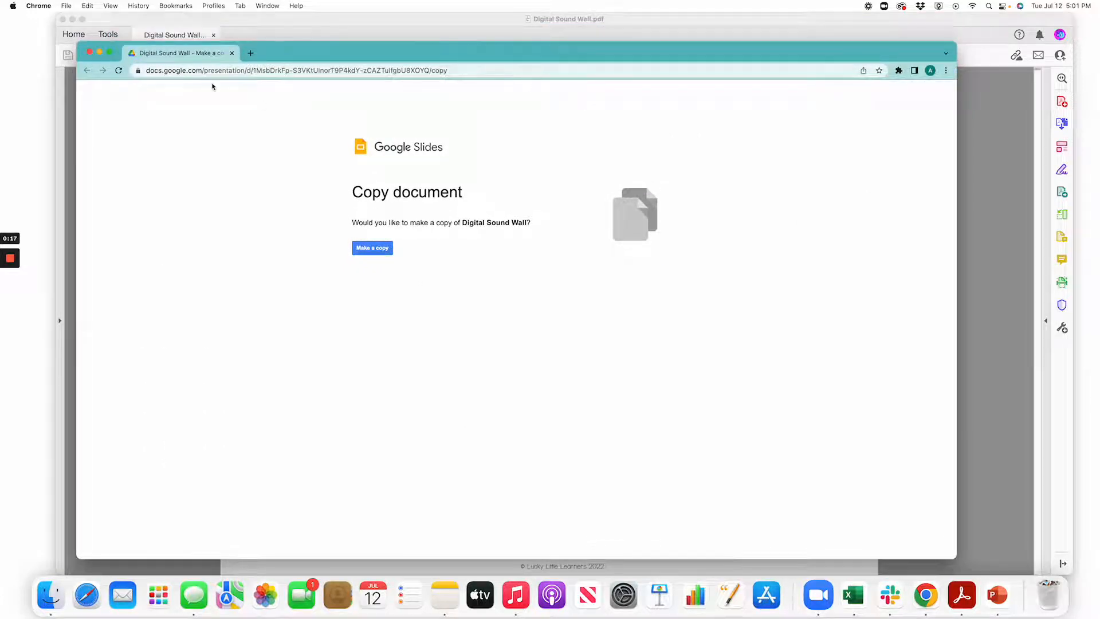
mouse_move(418, 265)
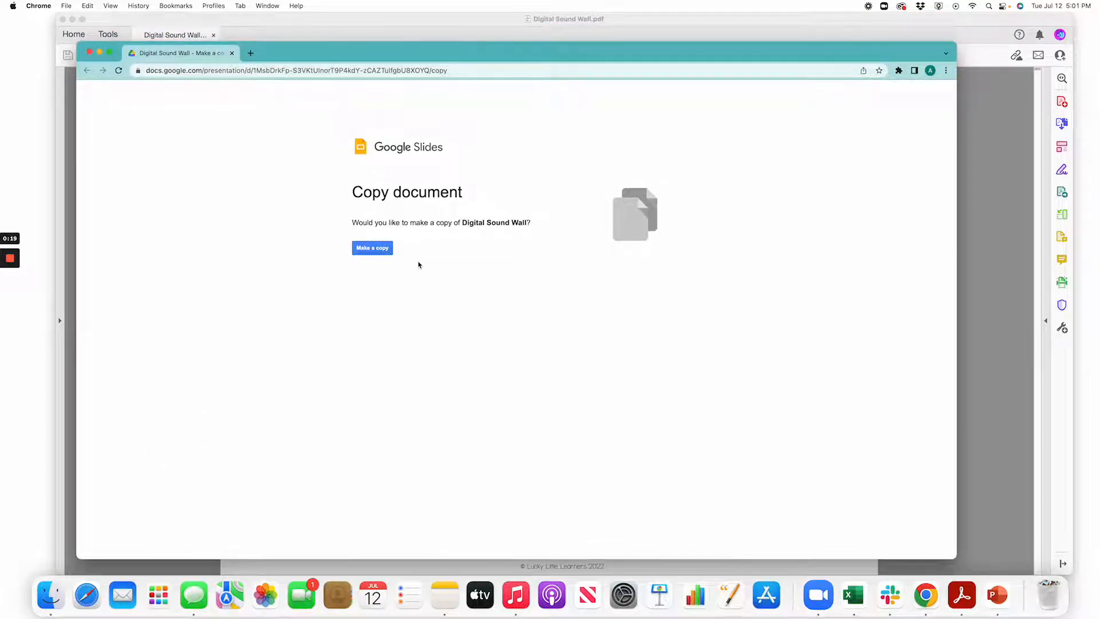
click(372, 247)
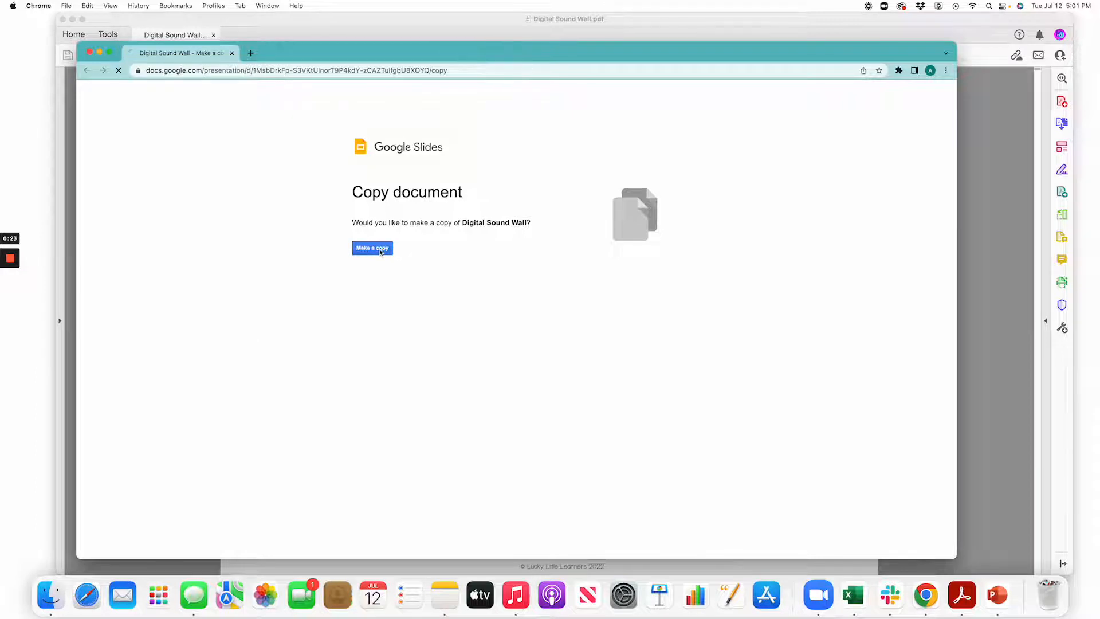
click(372, 248)
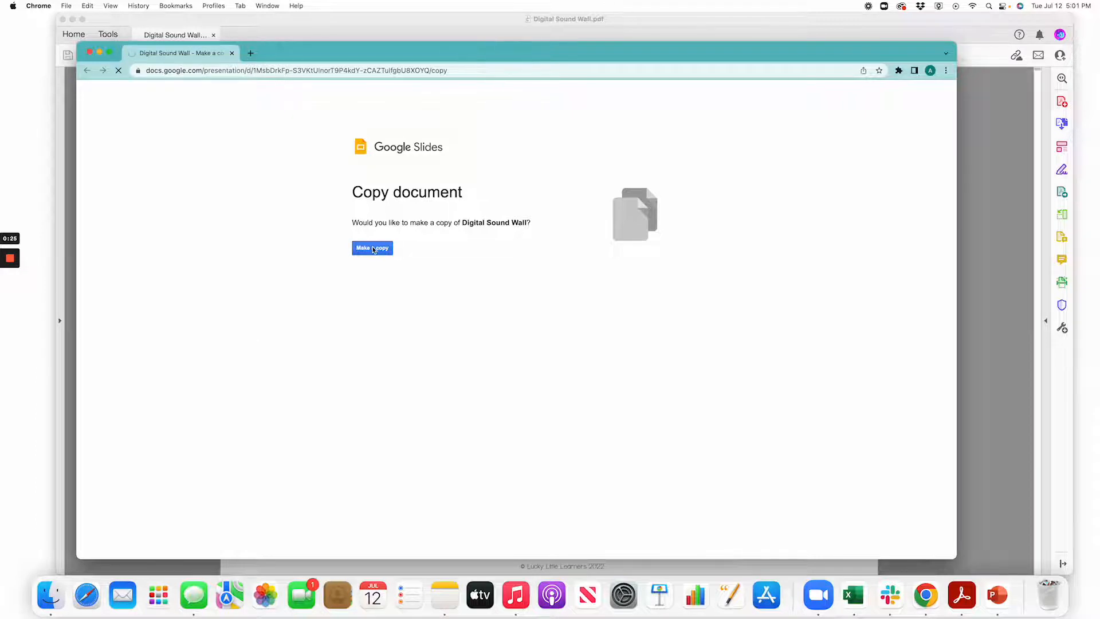
click(372, 247)
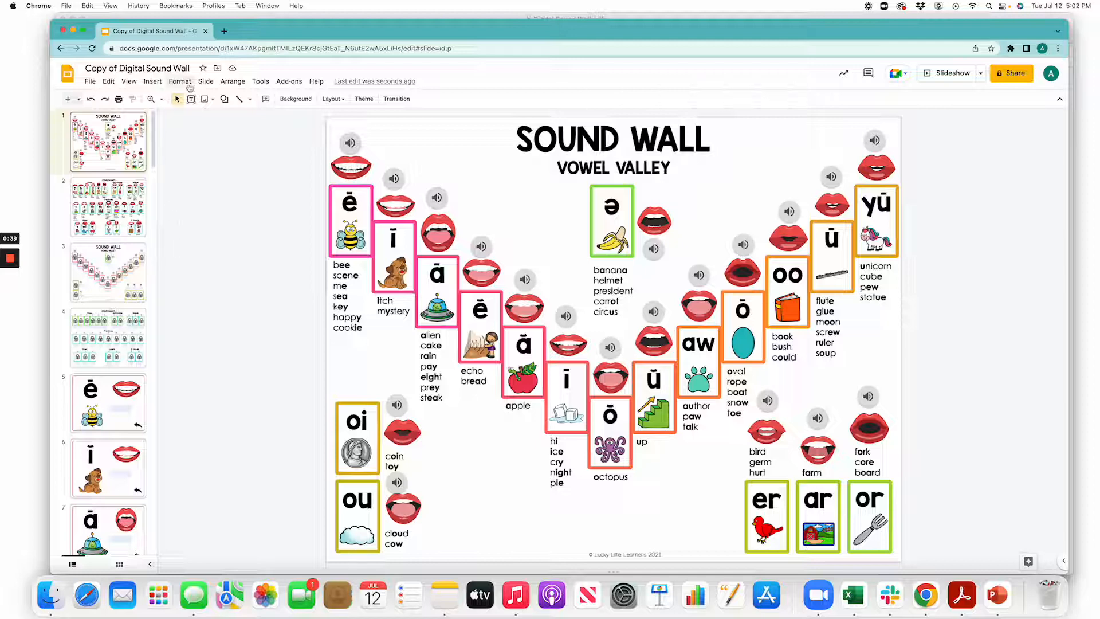
Step: Review the Vowel Valley slide, then switch to the slide 2 Consonants sound wall
scroll(down, 3)
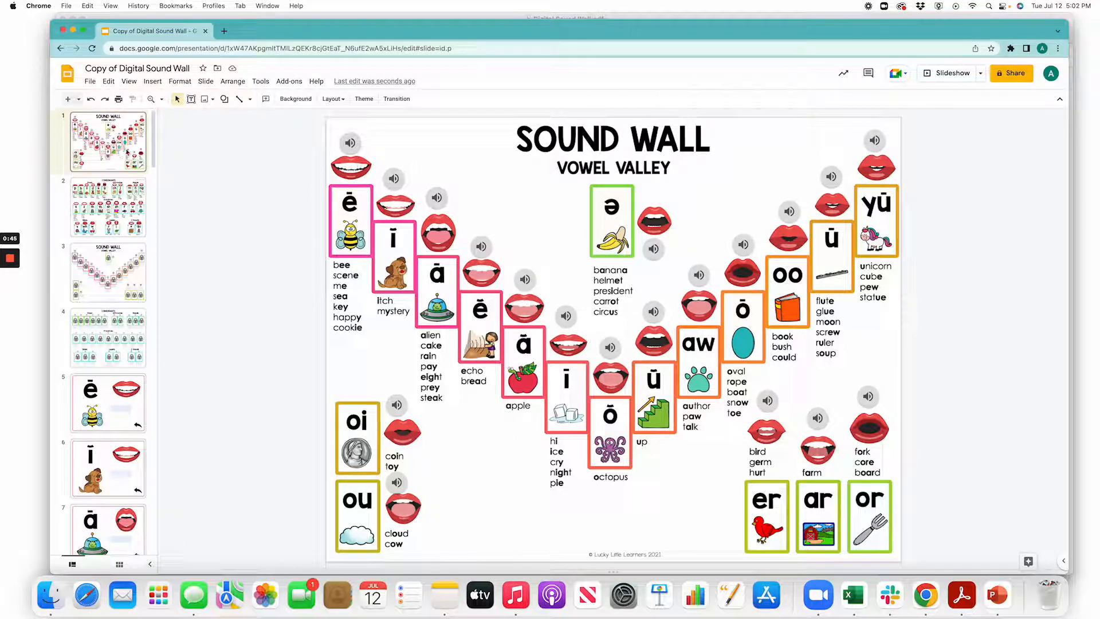
mouse_move(375, 145)
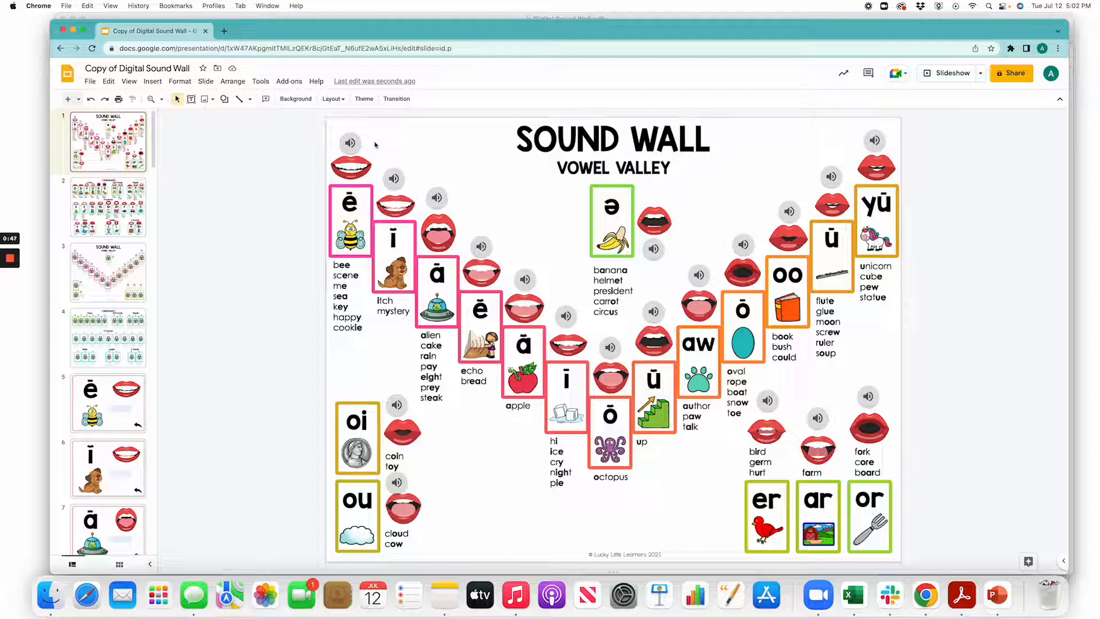
mouse_move(304, 216)
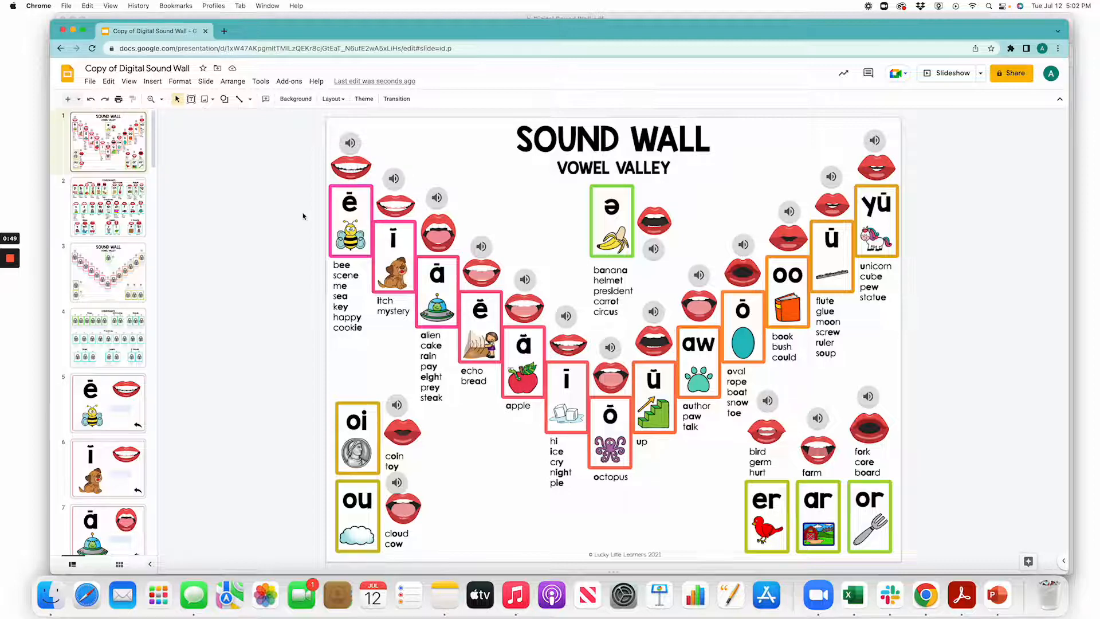
mouse_move(296, 219)
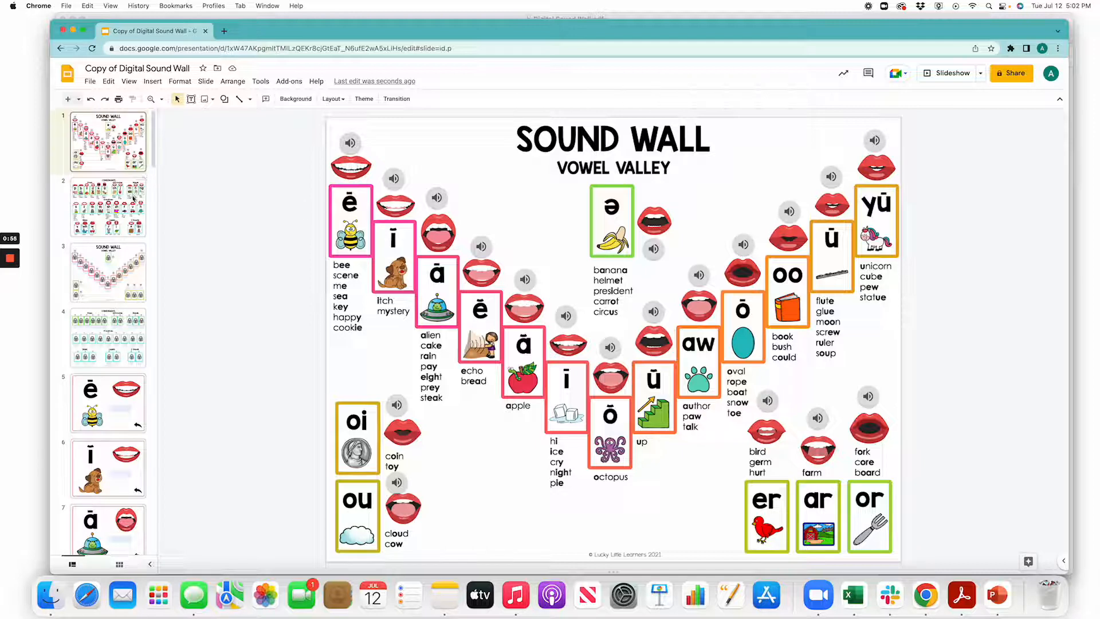
click(107, 206)
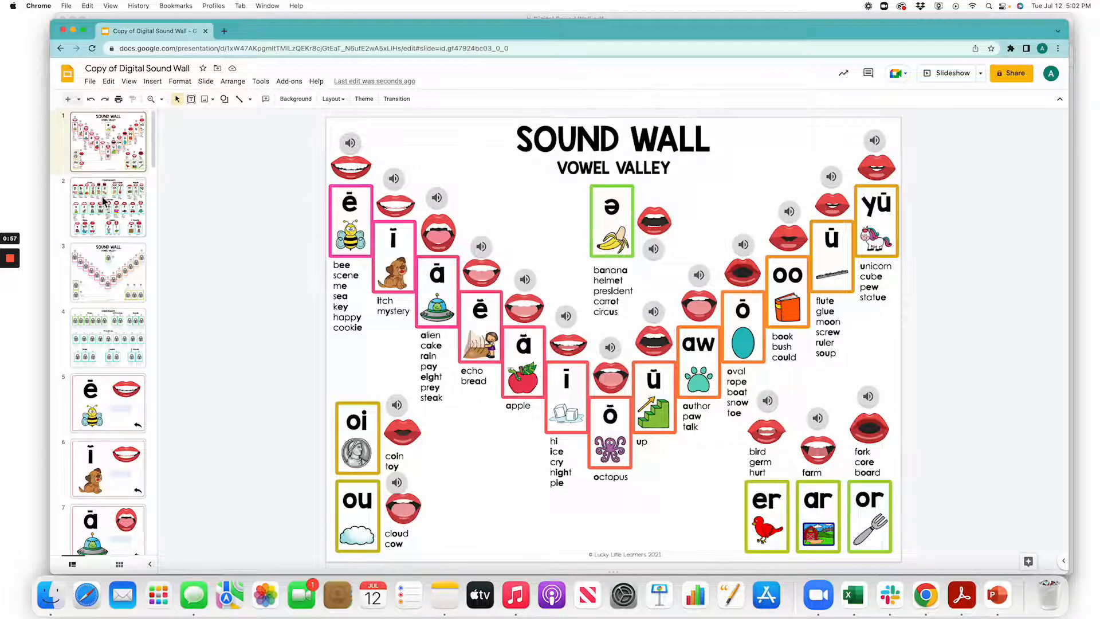
click(109, 206)
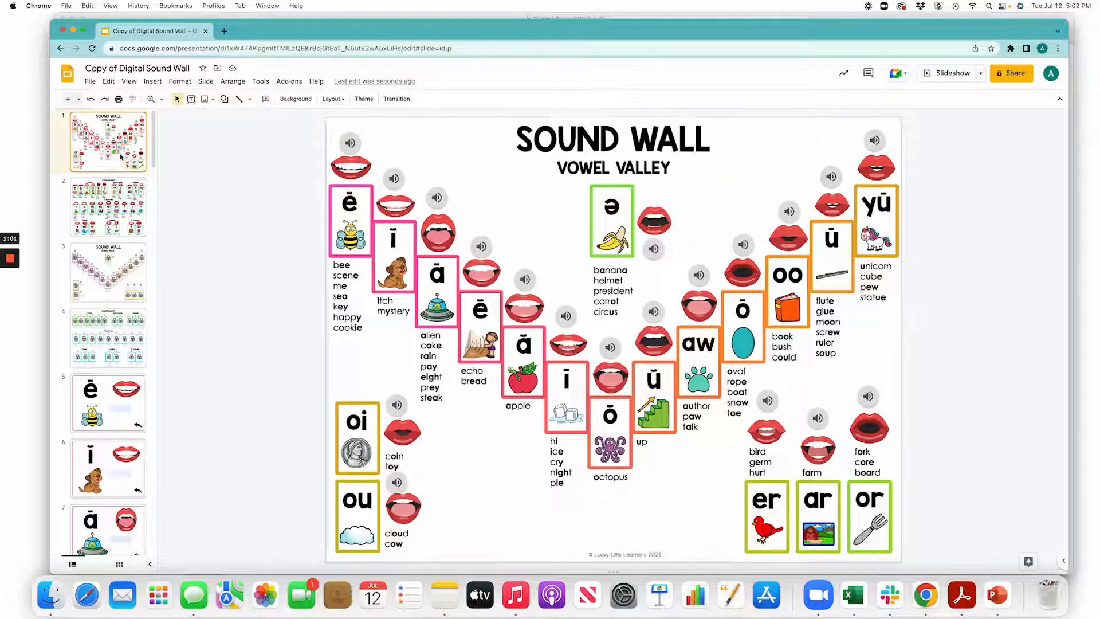
mouse_move(260, 223)
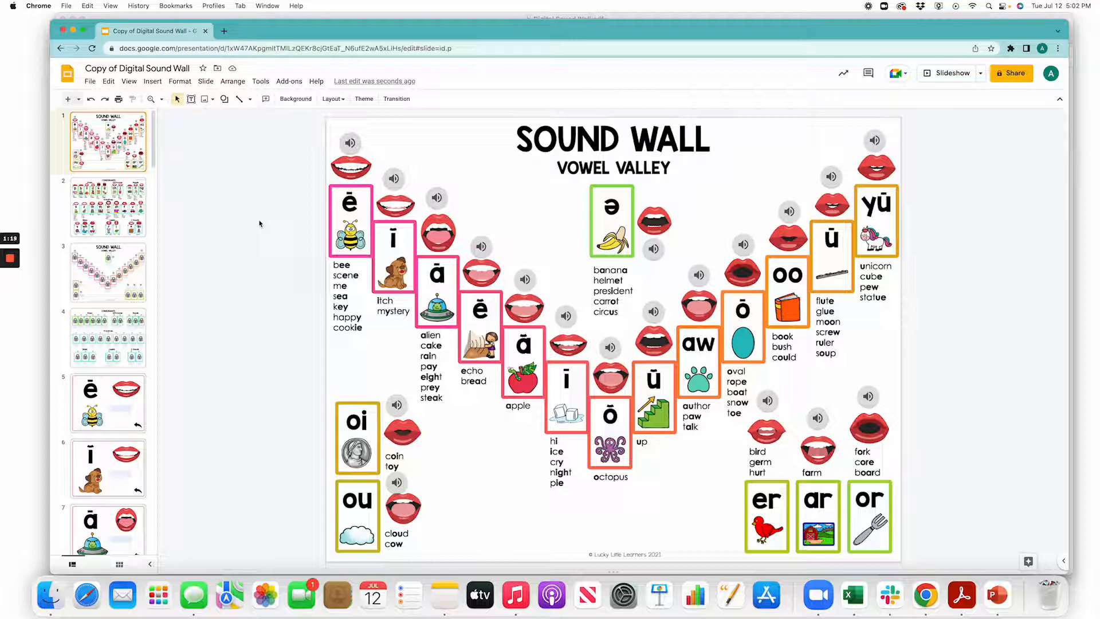
mouse_move(198, 223)
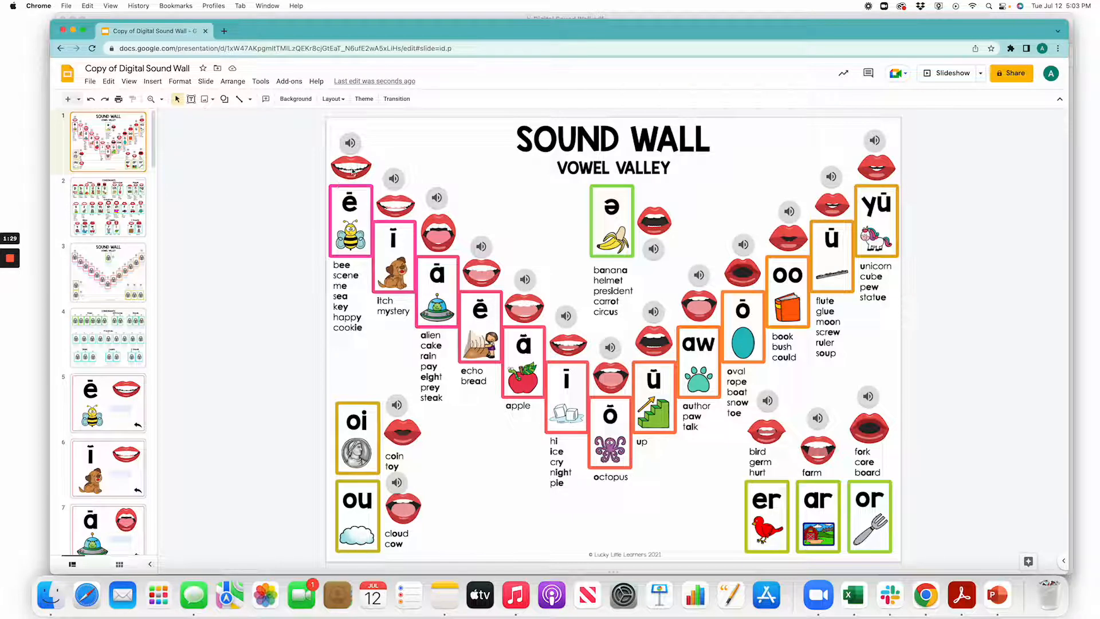
click(350, 142)
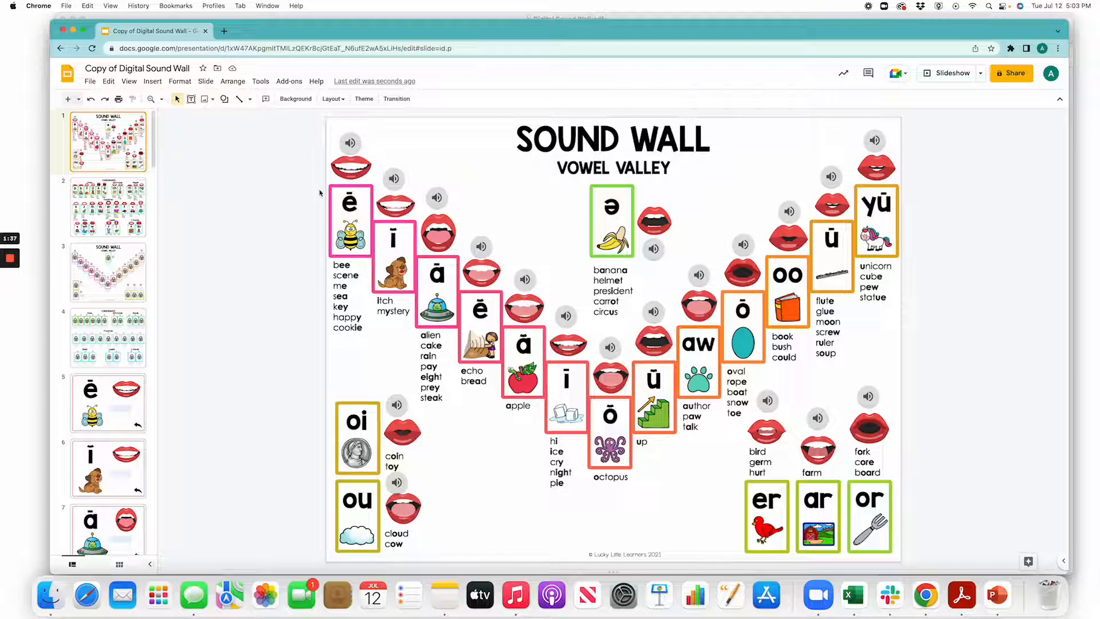
mouse_move(186, 210)
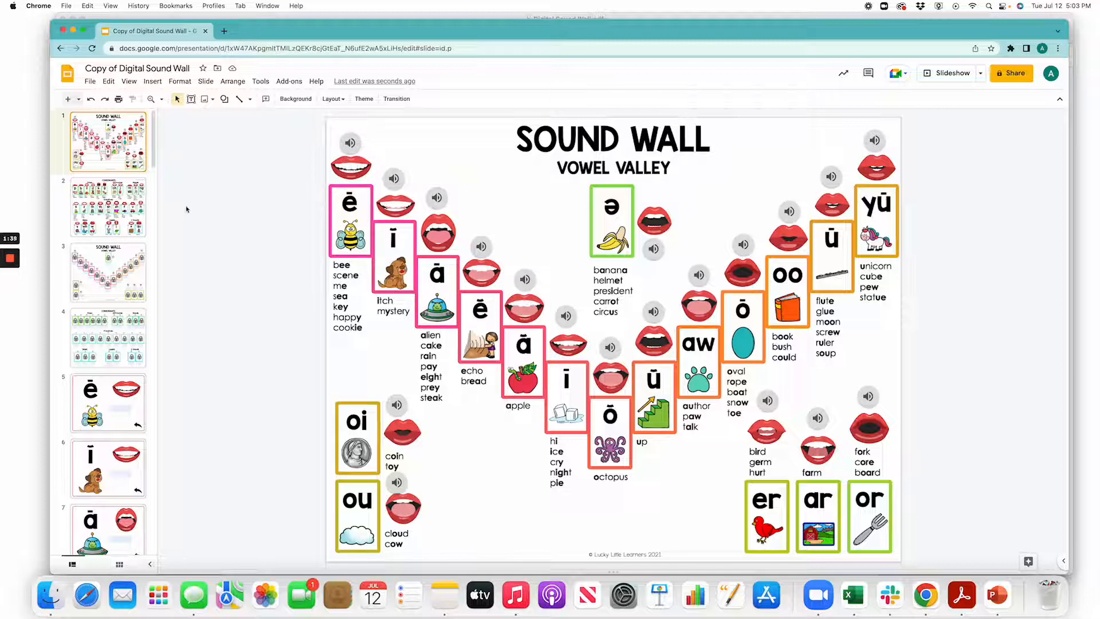
click(109, 207)
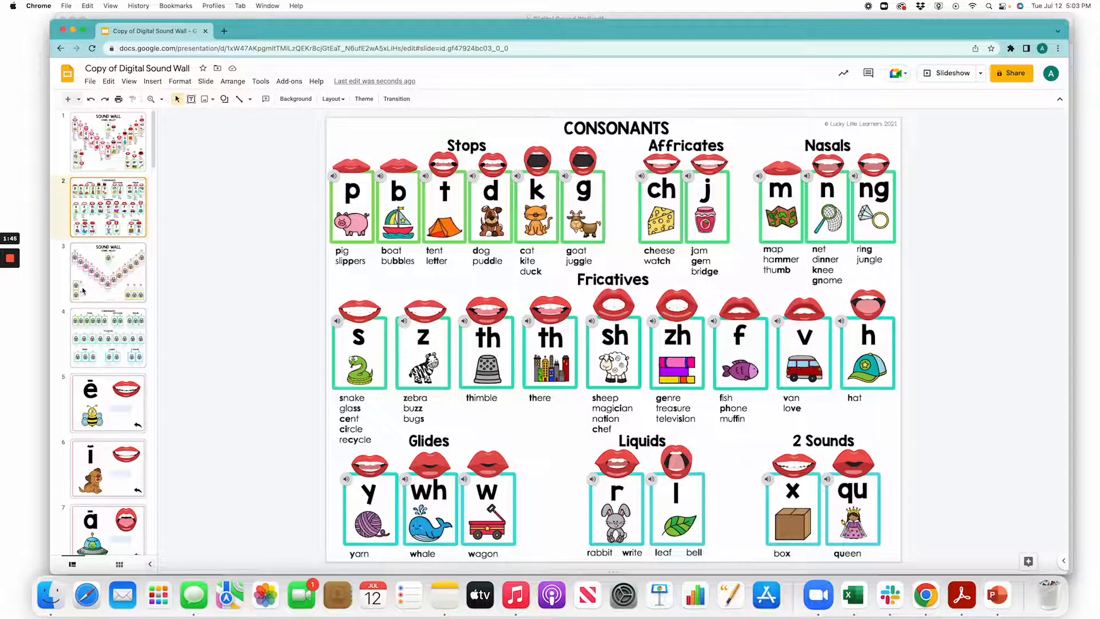
Step: Remove the lock over the ē card, label it 'Bee', and open slide 5
click(107, 272)
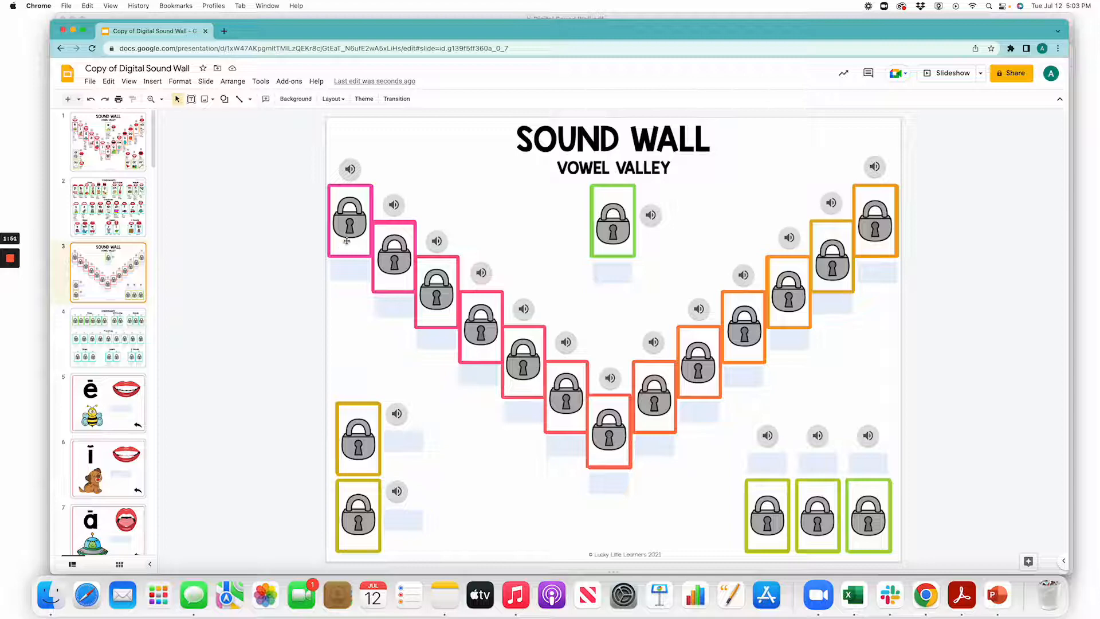
click(350, 220)
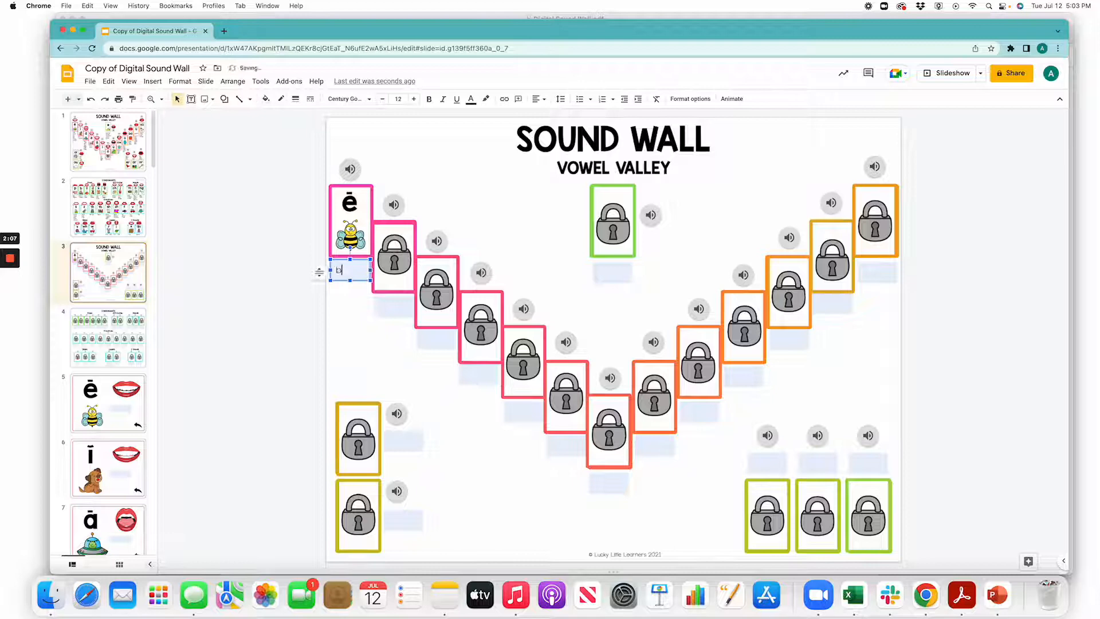
text(bee)
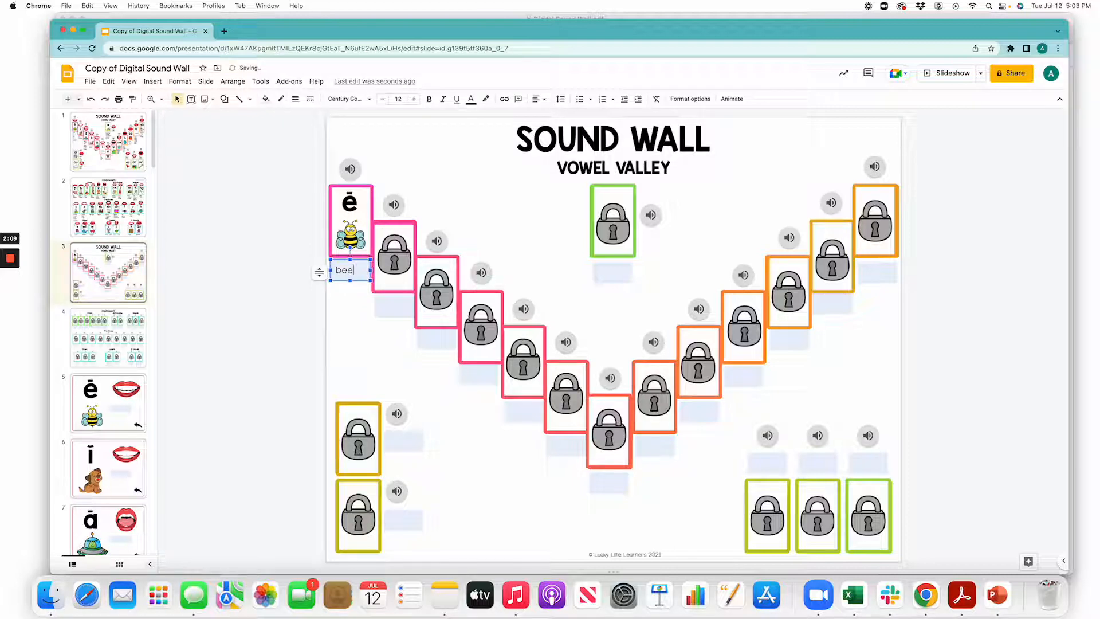
text(Bee)
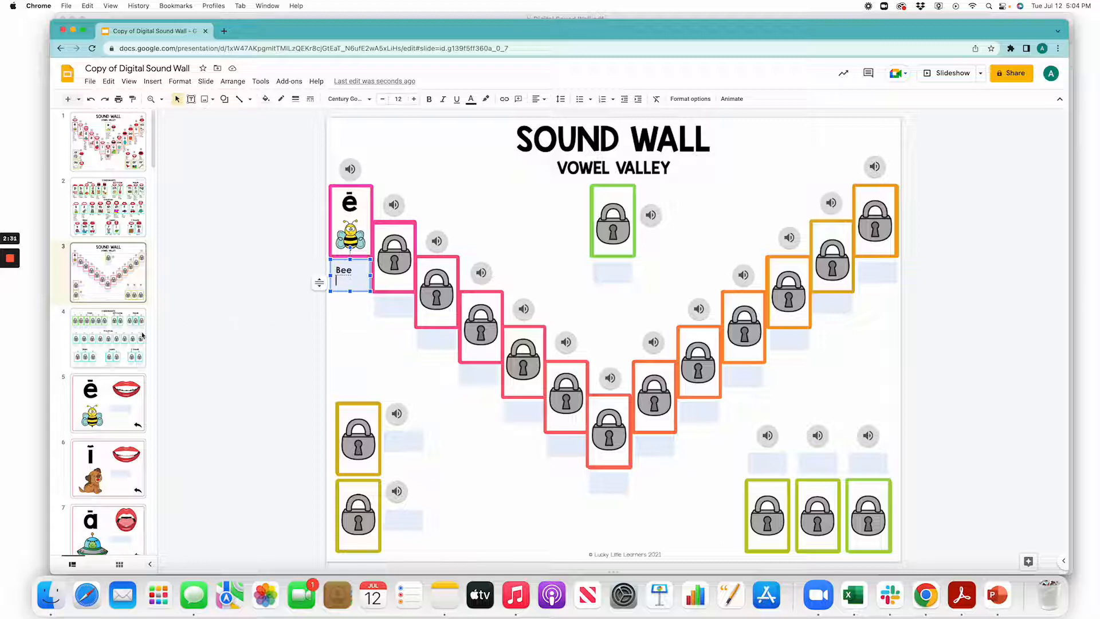
click(108, 403)
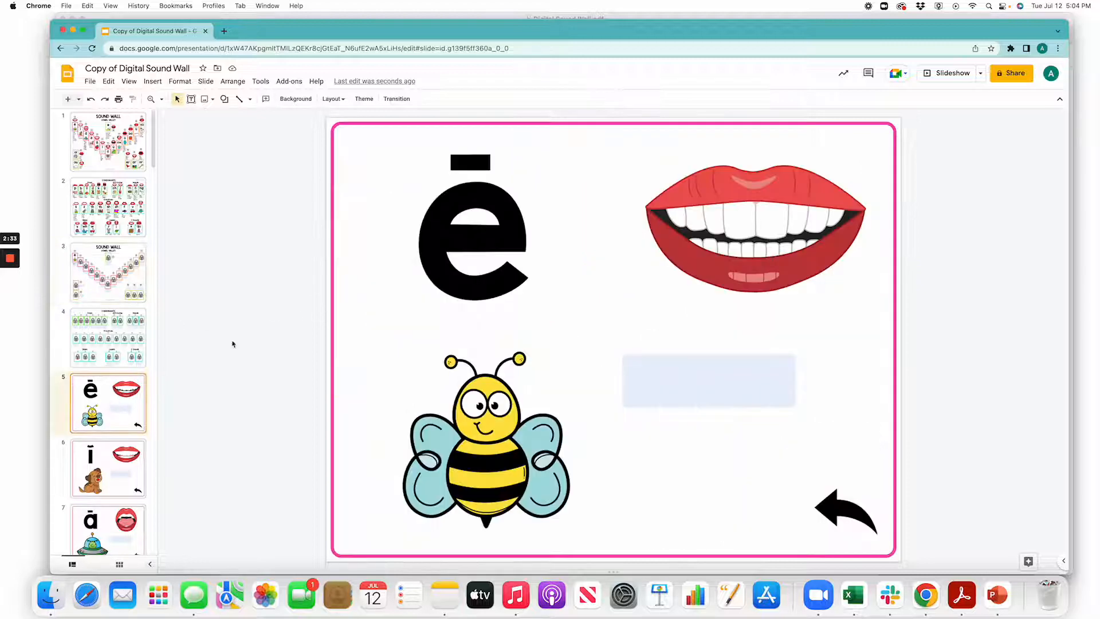
mouse_move(369, 407)
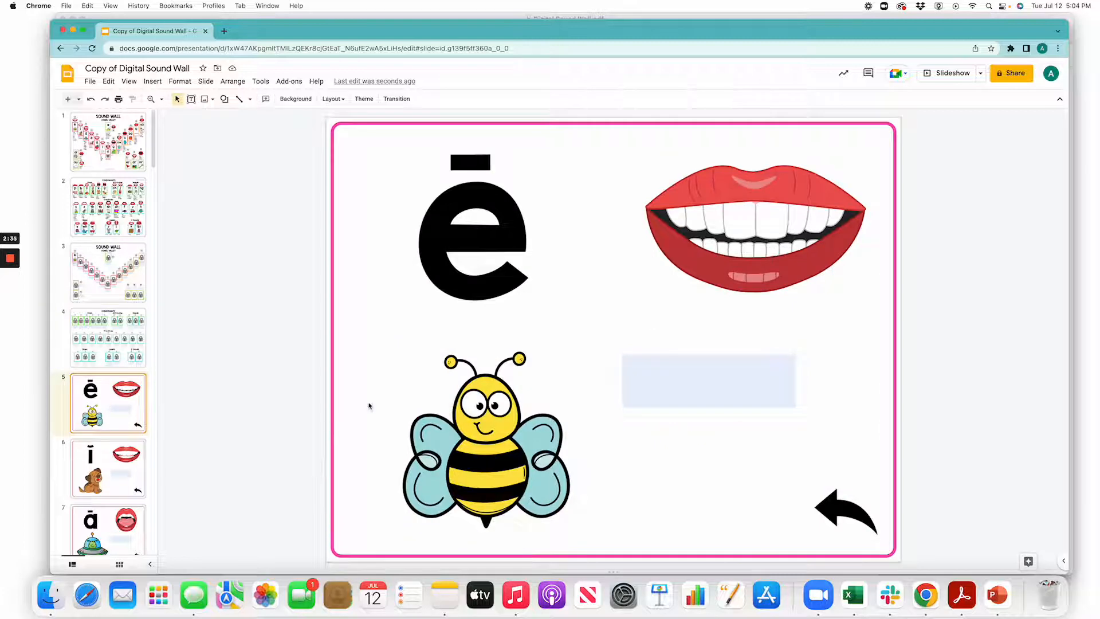
Step: Type 'bee' in the ē card's answer box, position it, and return to slide 3
click(709, 381)
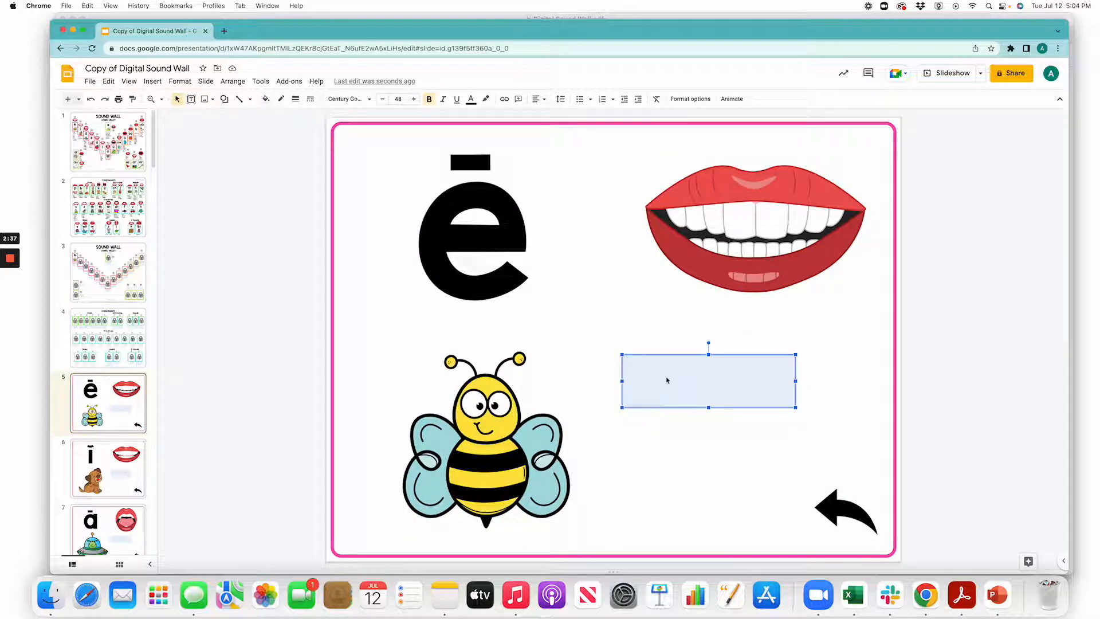
text(be)
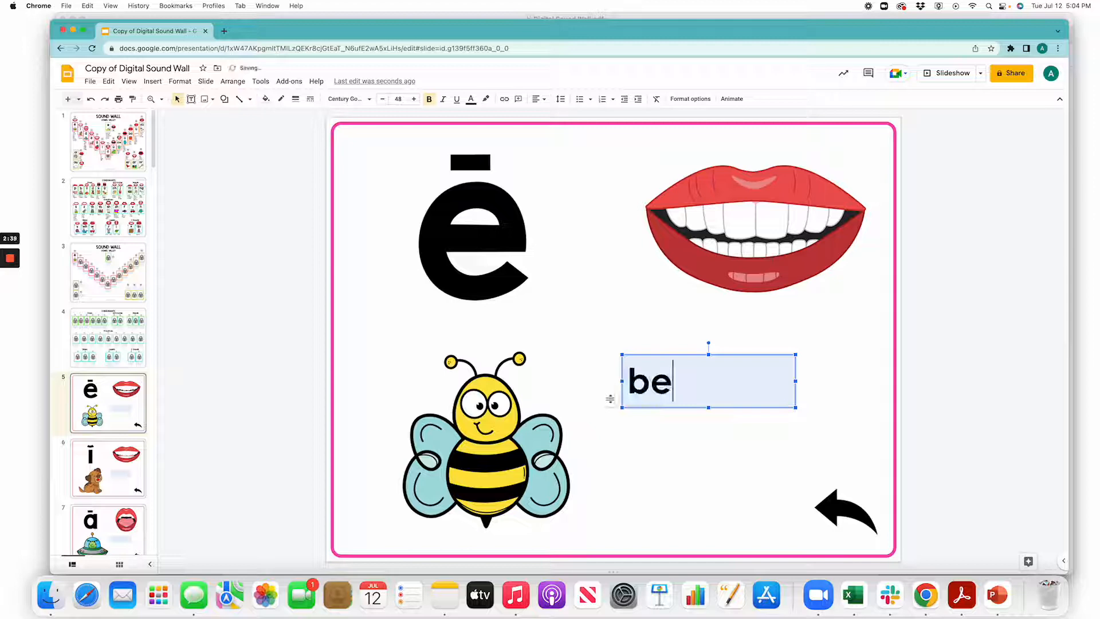
text(e)
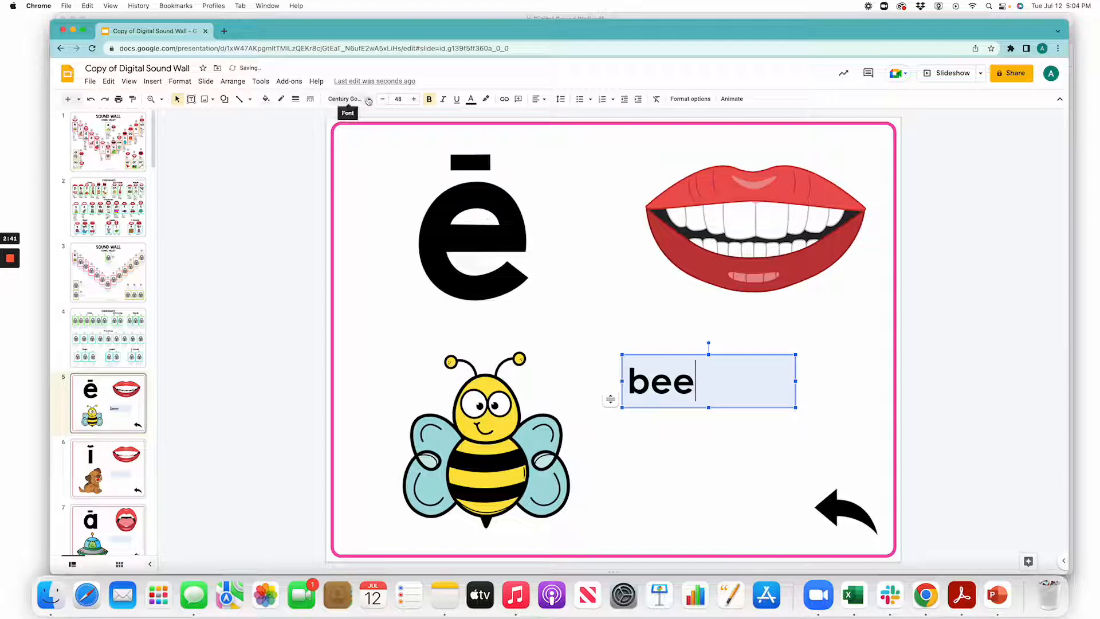
mouse_move(429, 100)
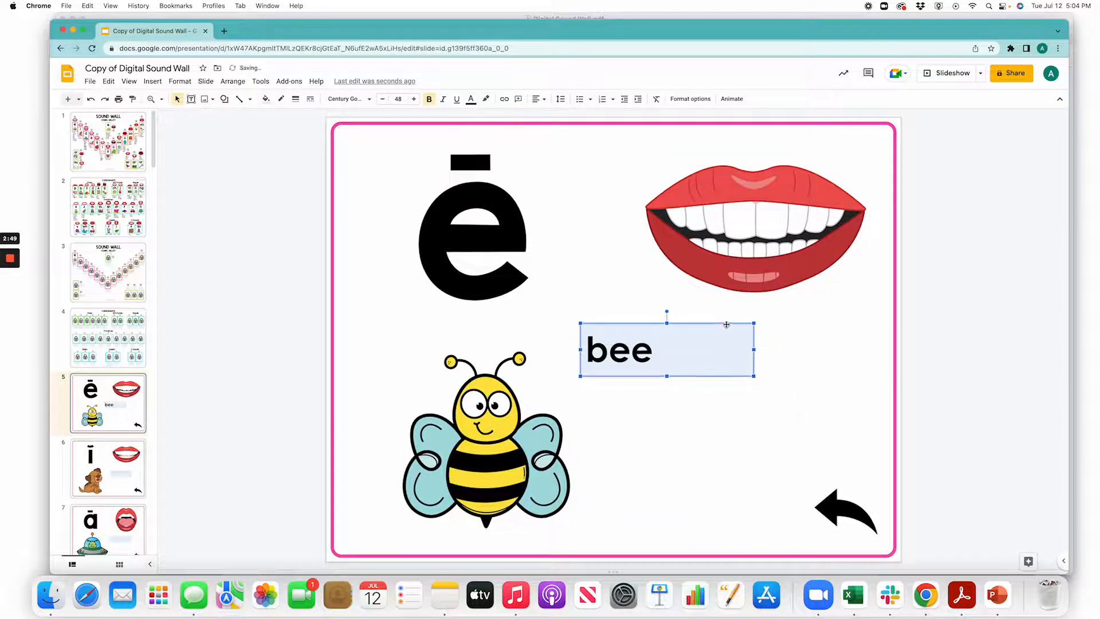
drag(667, 350, 728, 342)
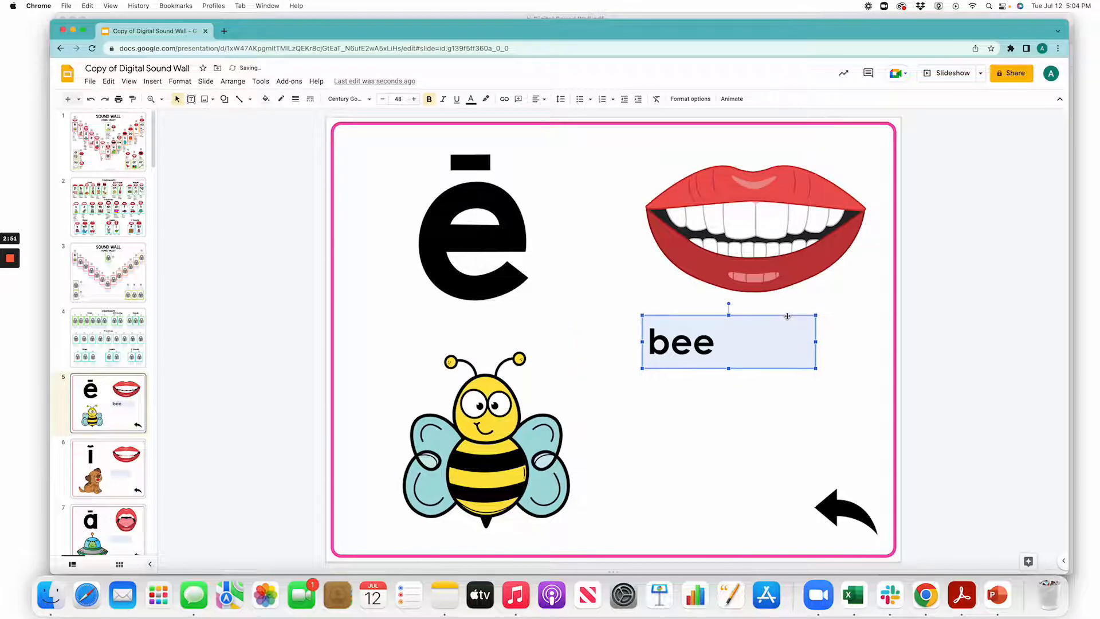
drag(728, 342, 693, 365)
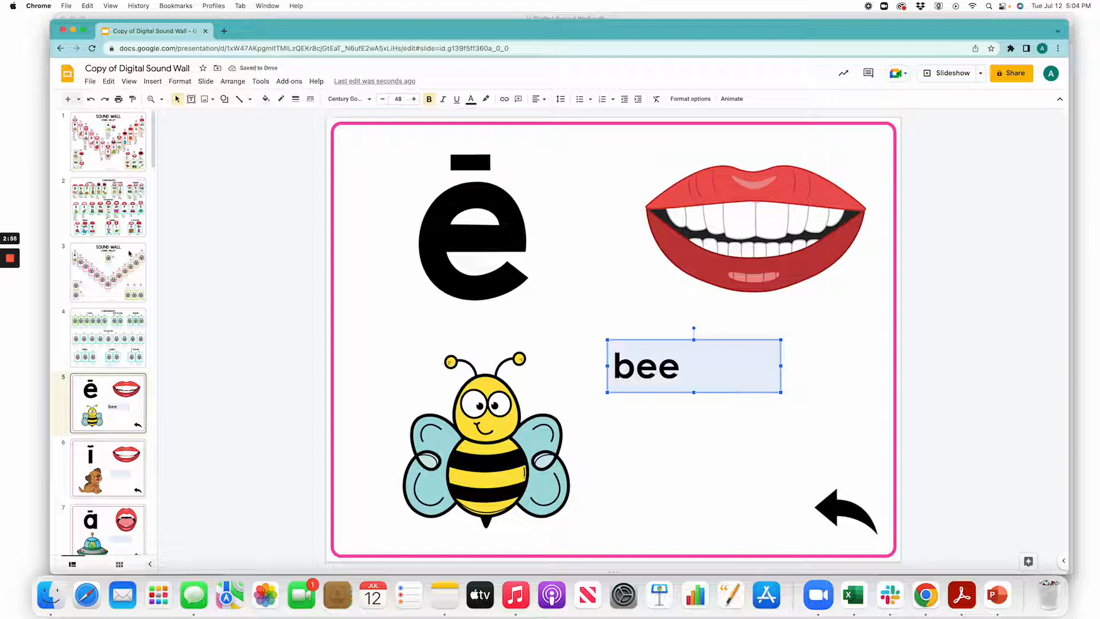
click(107, 272)
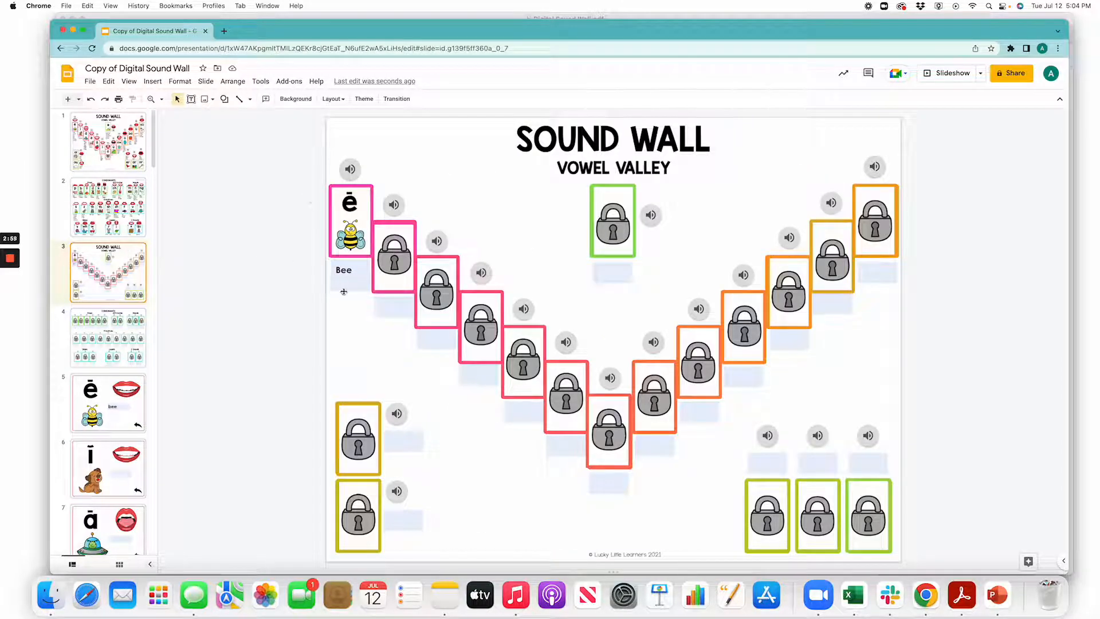
mouse_move(953, 73)
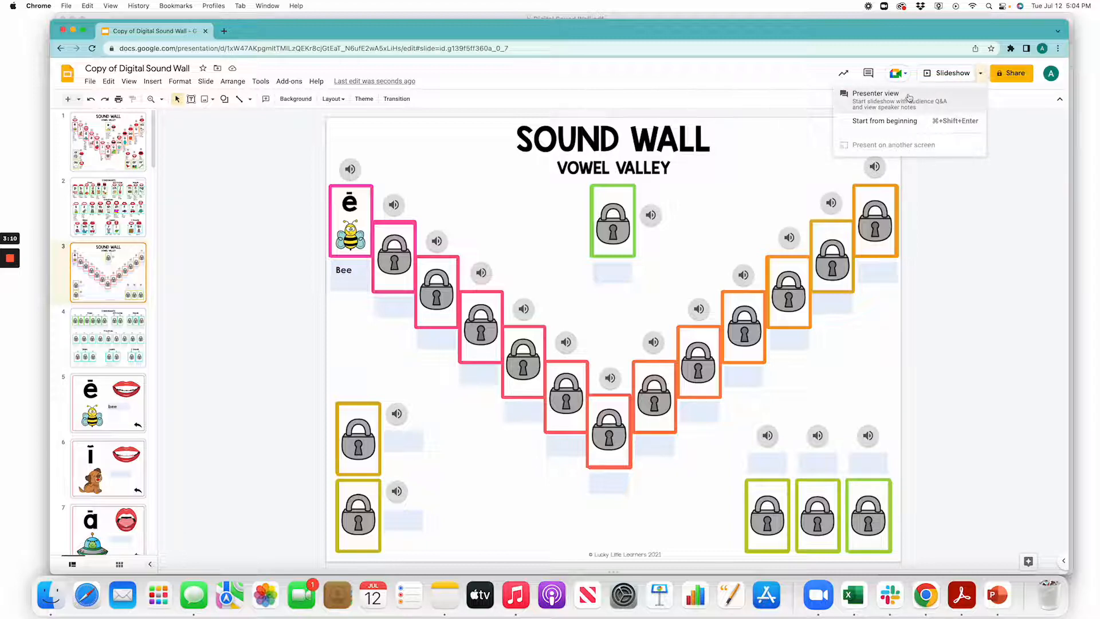
Step: Start presentation mode on the Vowel Valley slide from the Slideshow button
click(877, 93)
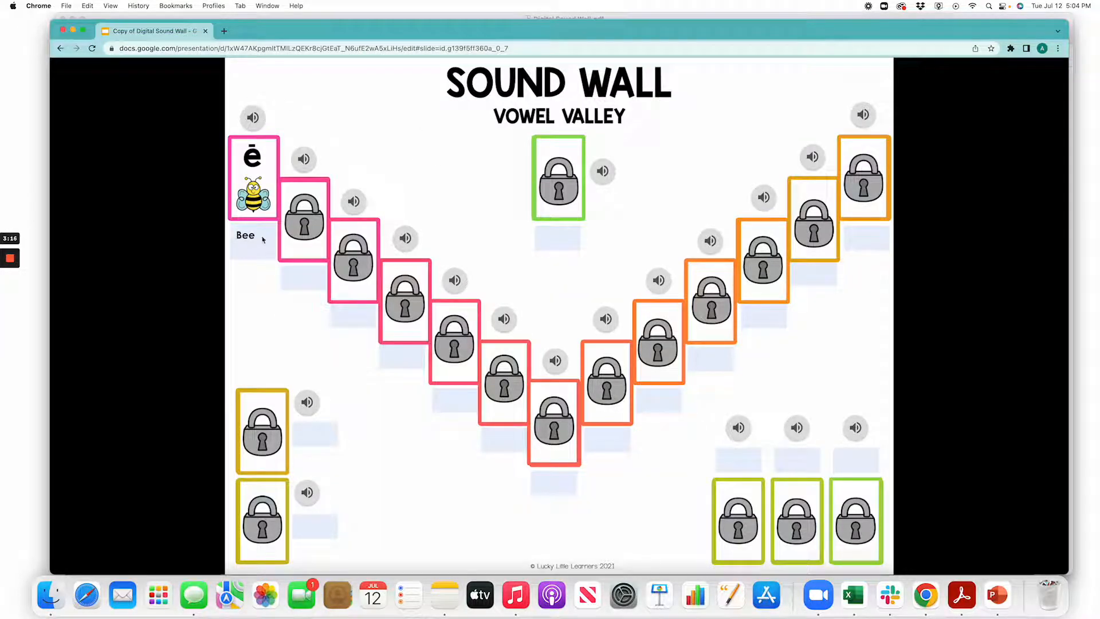
mouse_move(250, 250)
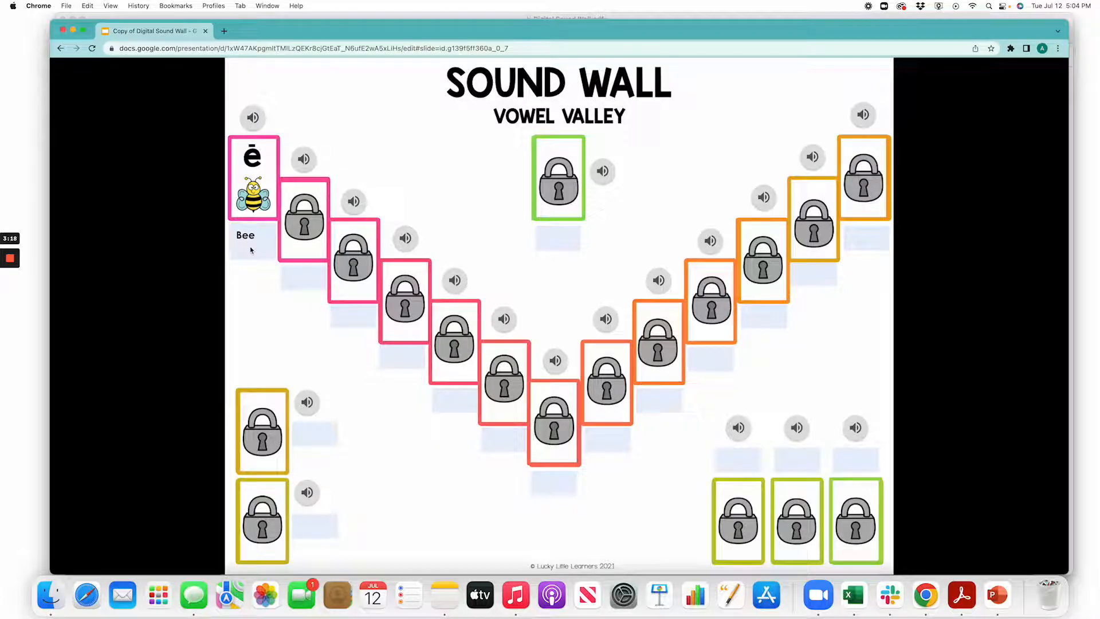
mouse_move(251, 241)
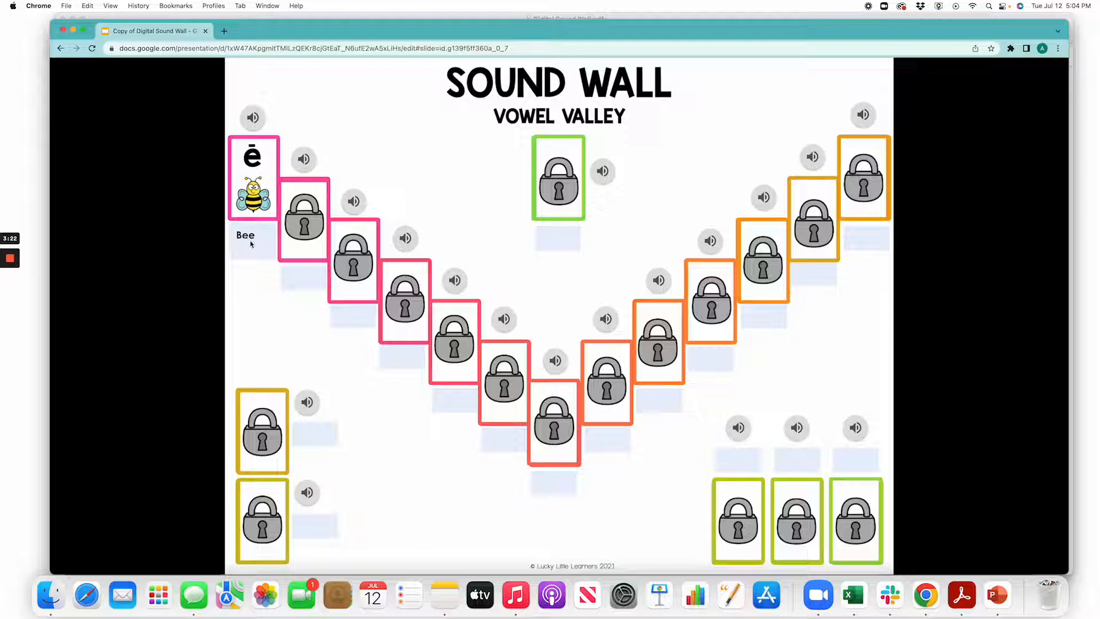
mouse_move(259, 247)
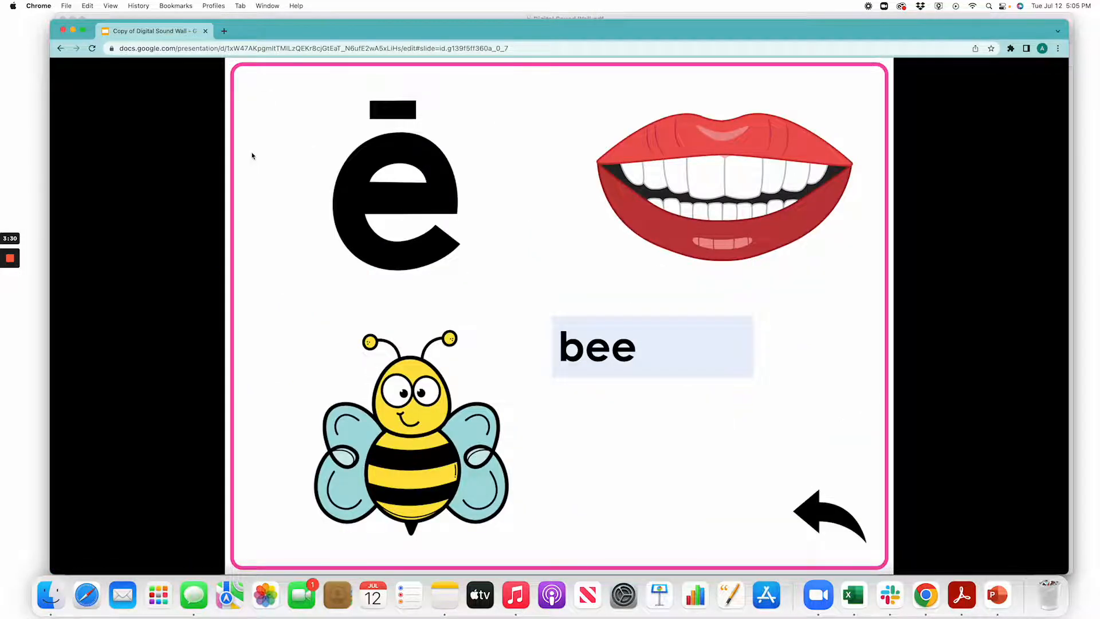
mouse_move(590, 341)
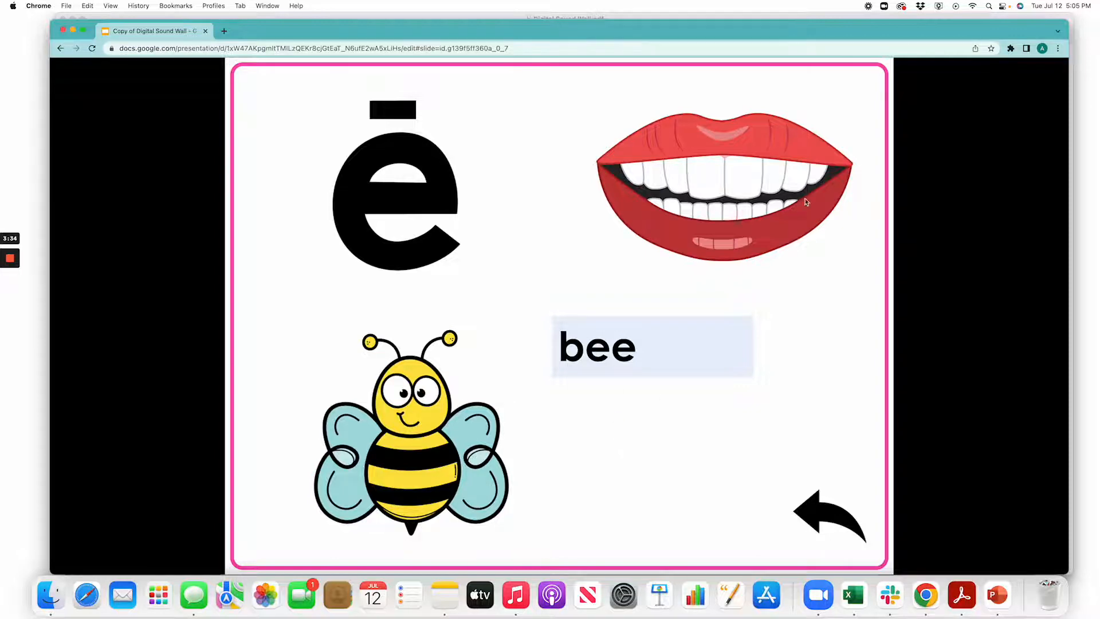
mouse_move(388, 458)
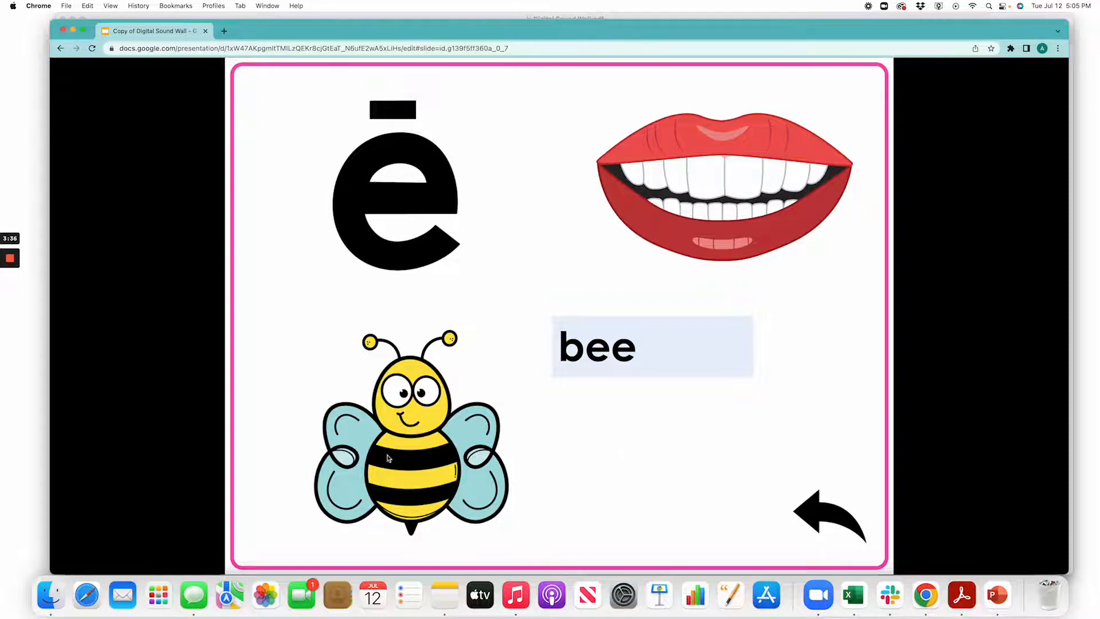
mouse_move(532, 250)
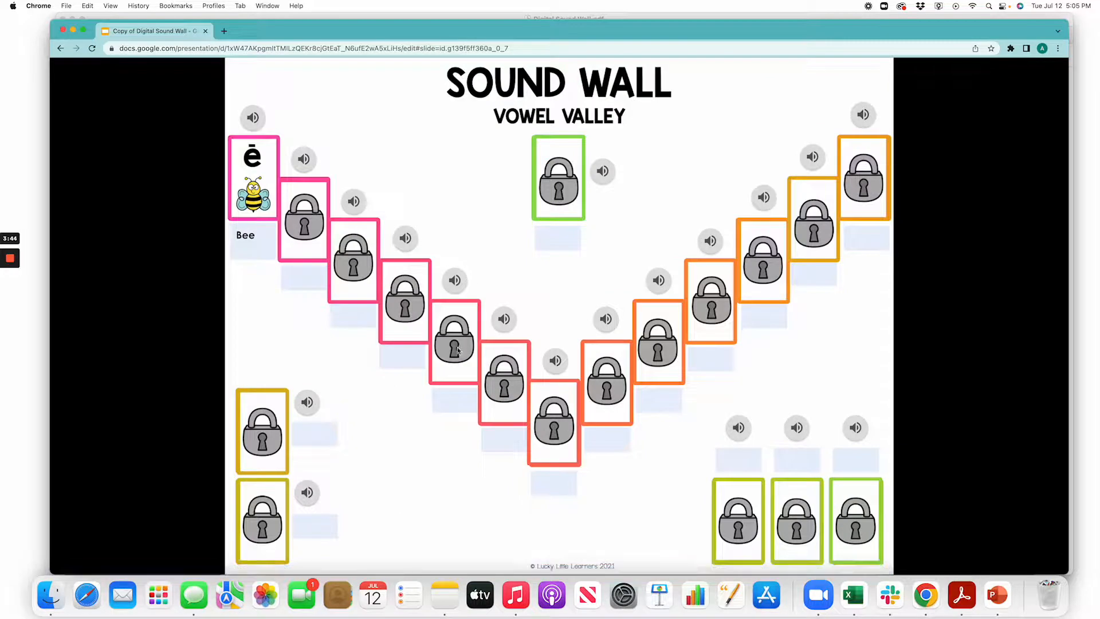
mouse_move(181, 222)
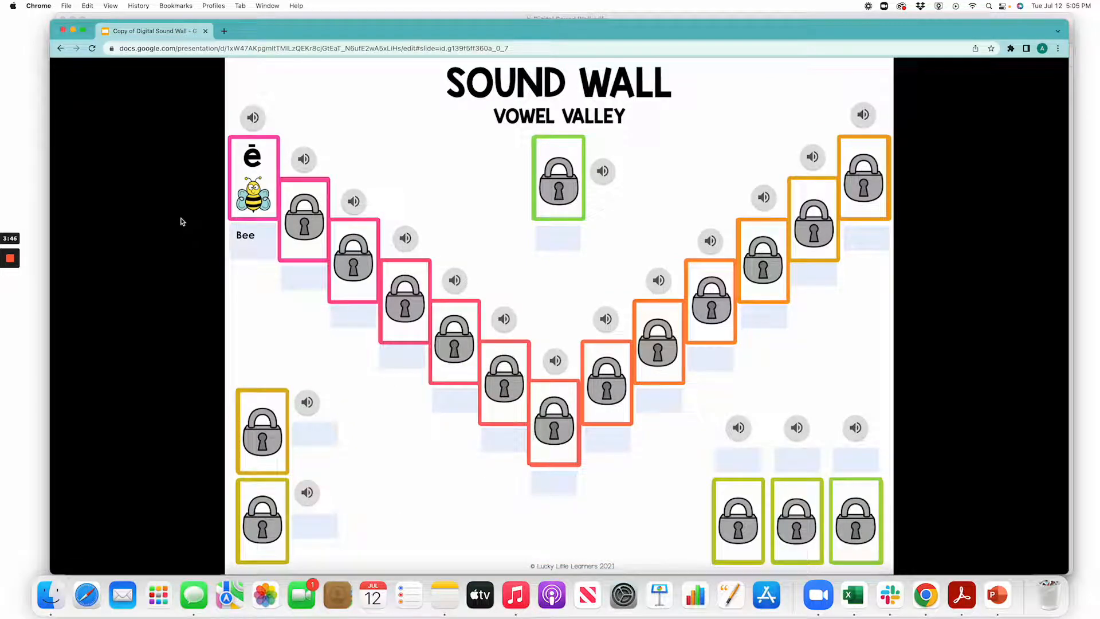
mouse_move(187, 302)
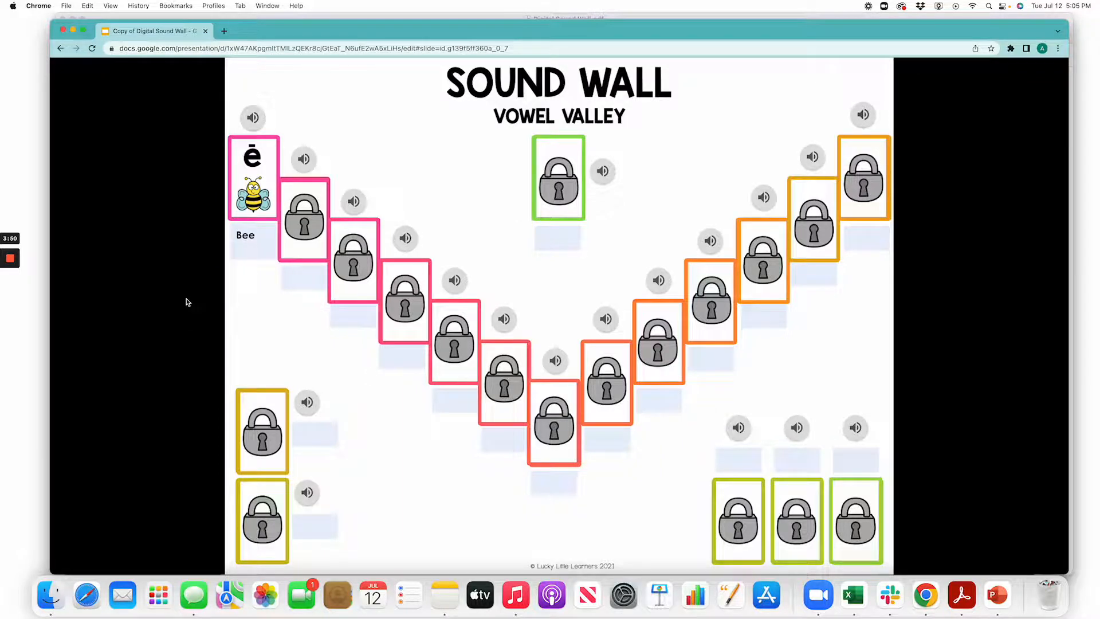
Step: Exit the slideshow with Esc, back to the editor on Vowel Valley
key(Escape)
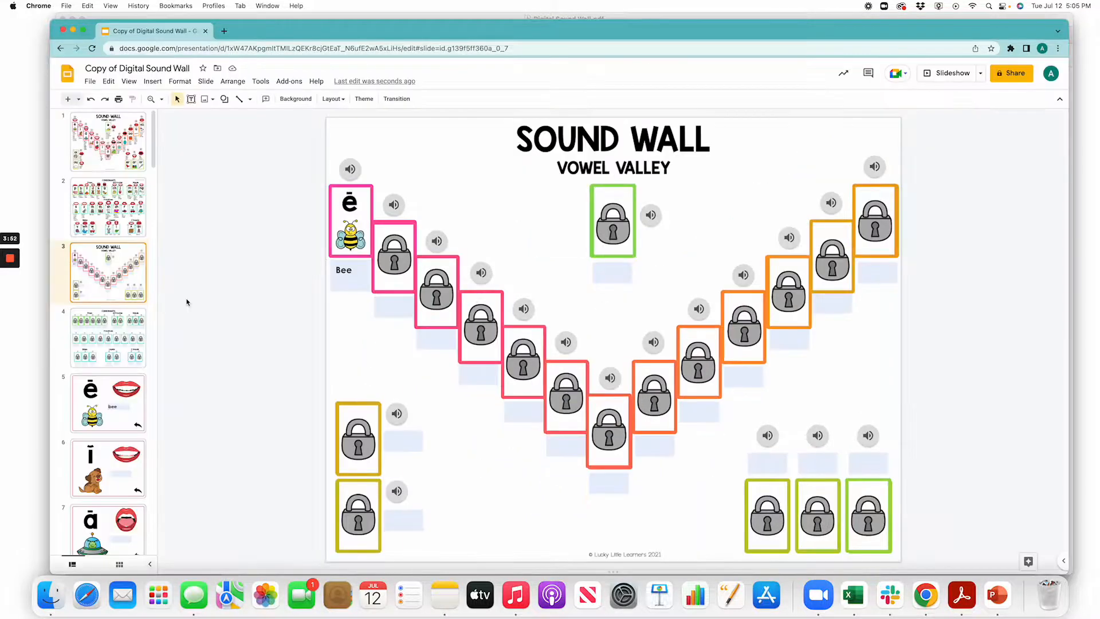
mouse_move(115, 309)
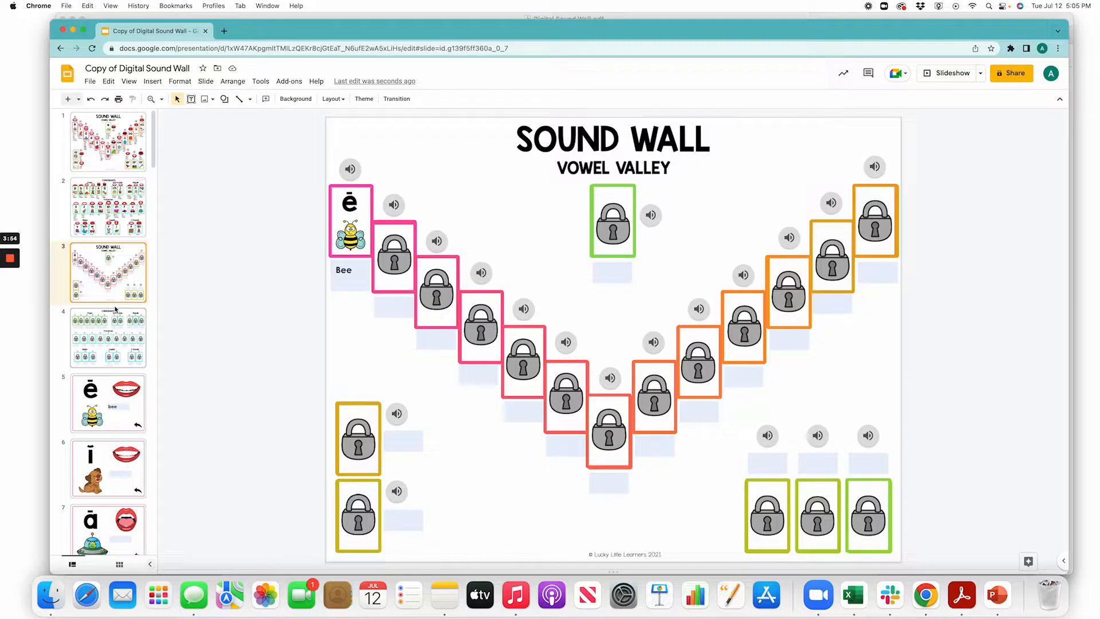